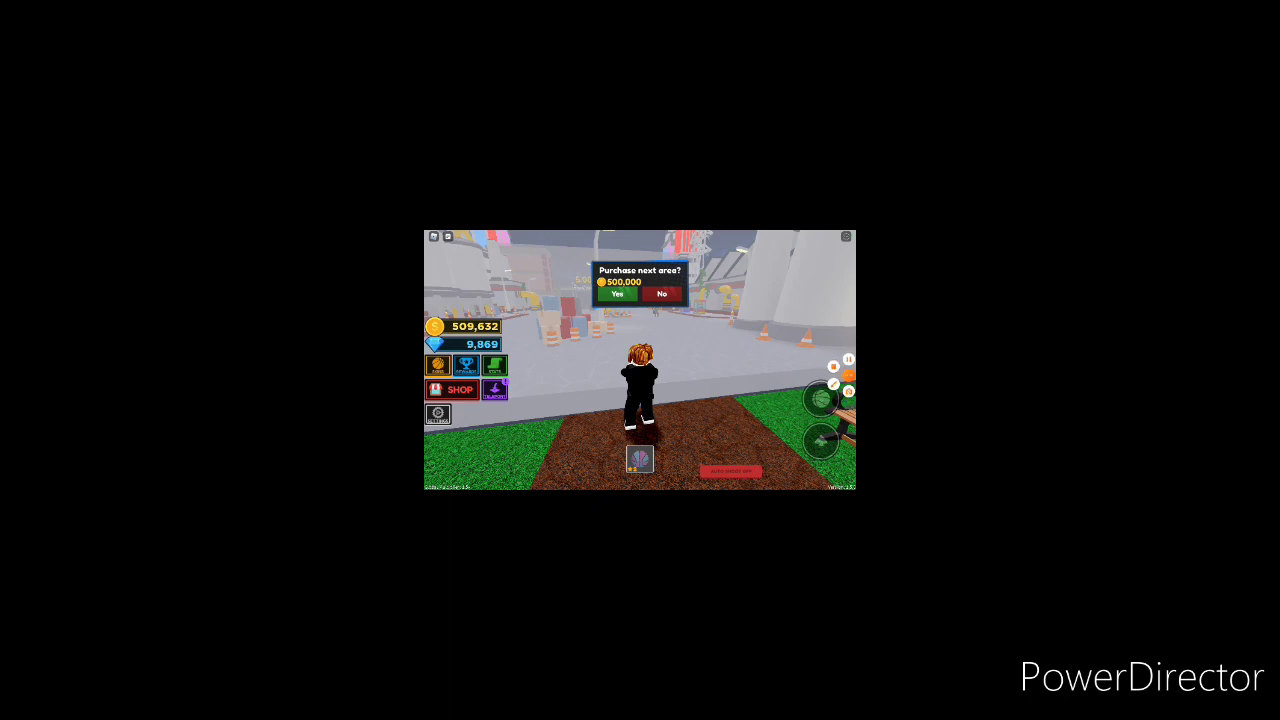
# - Confirm the 'Purchase next area?' prompt, spending 500,000 coins and leaving 9,632
pyautogui.click(616, 294)
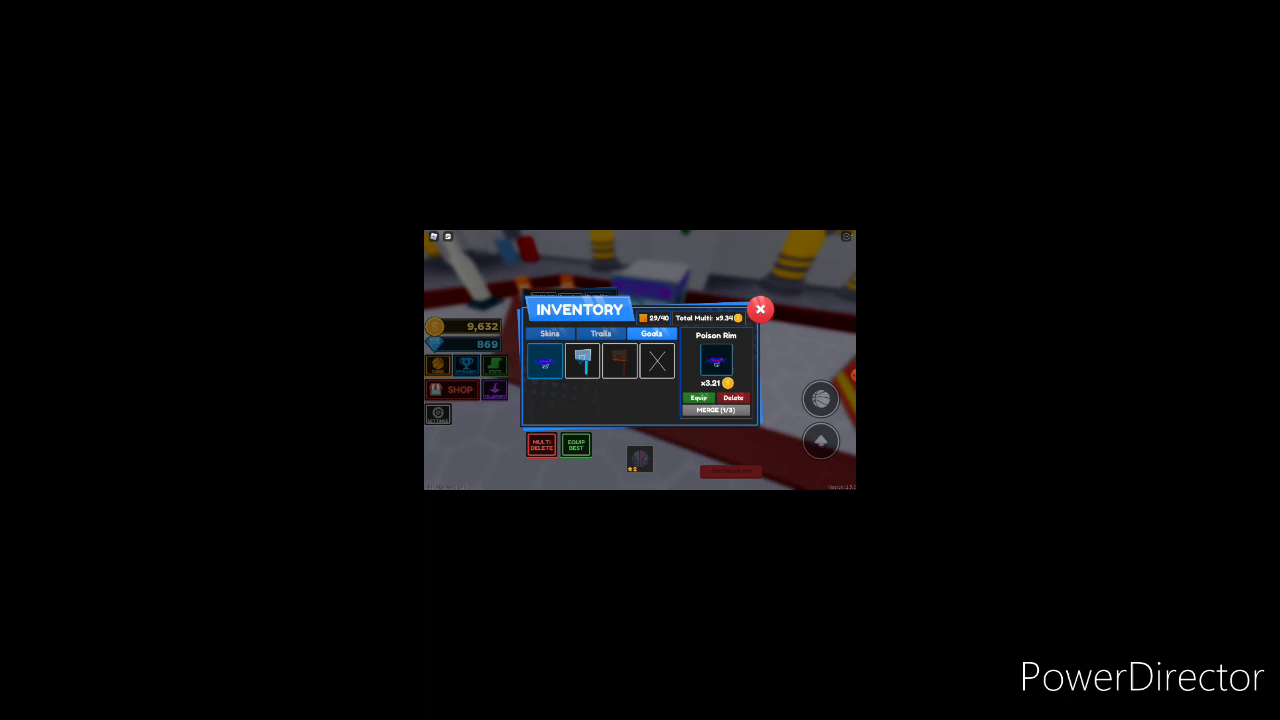
pyautogui.click(760, 309)
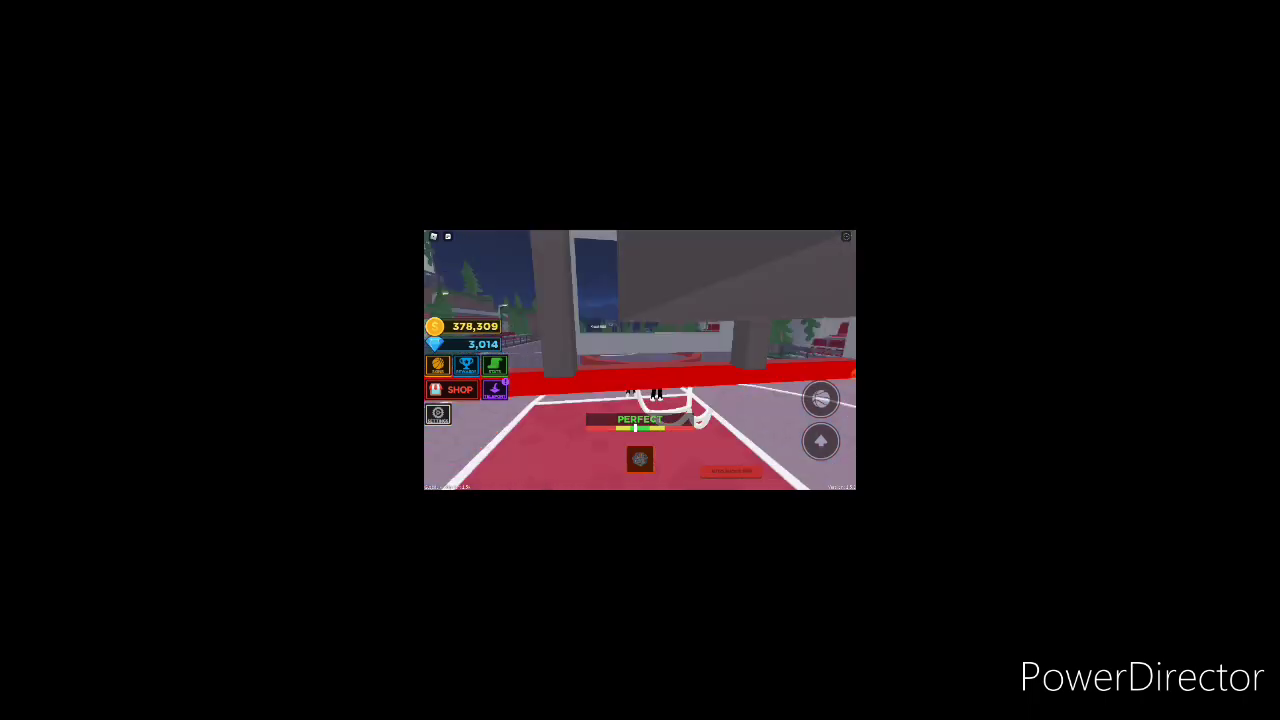